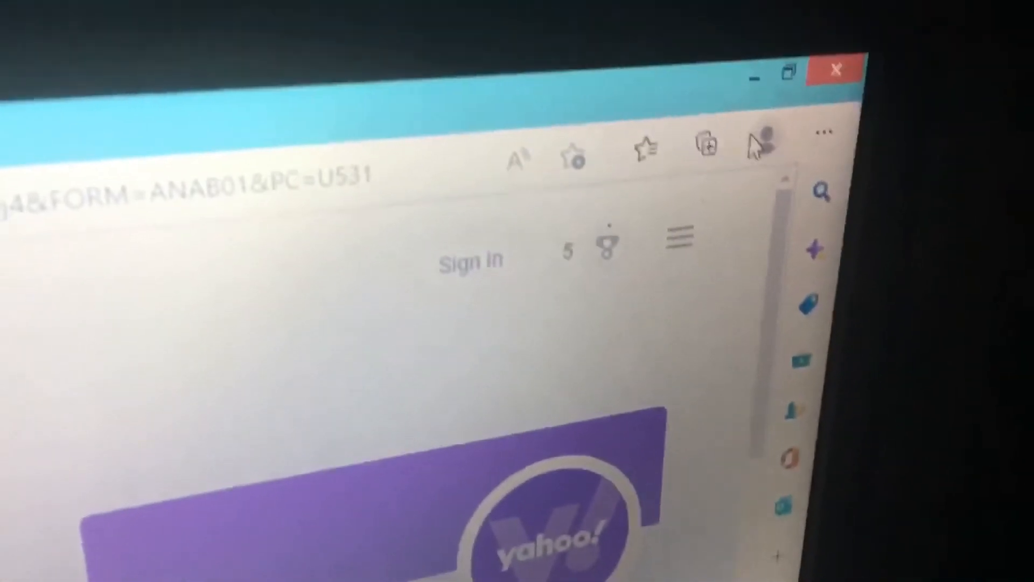
# Choose 'Sign in to sync data' from Profile 1's toolbar profile flyout
pyautogui.click(763, 135)
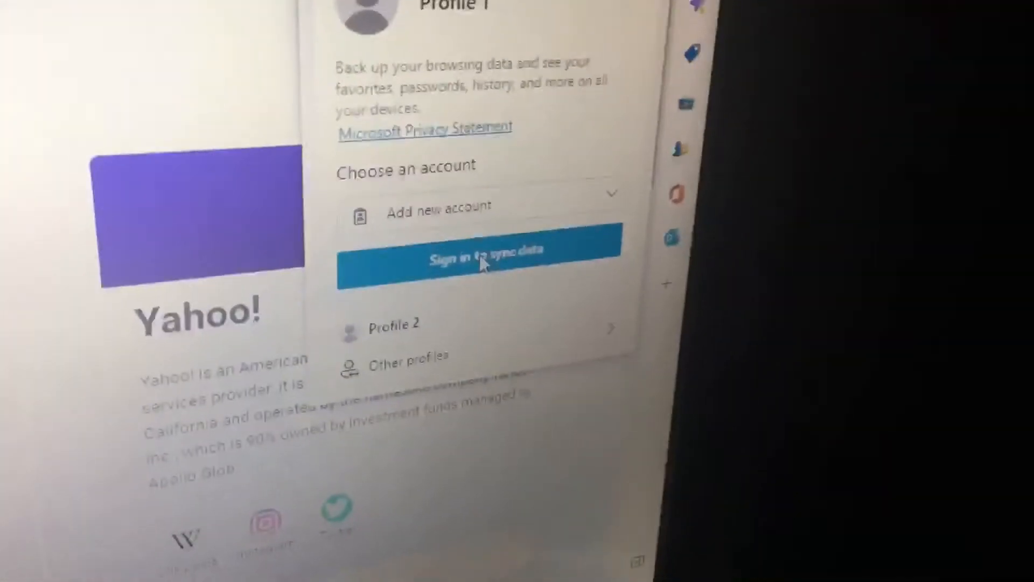
pyautogui.click(479, 257)
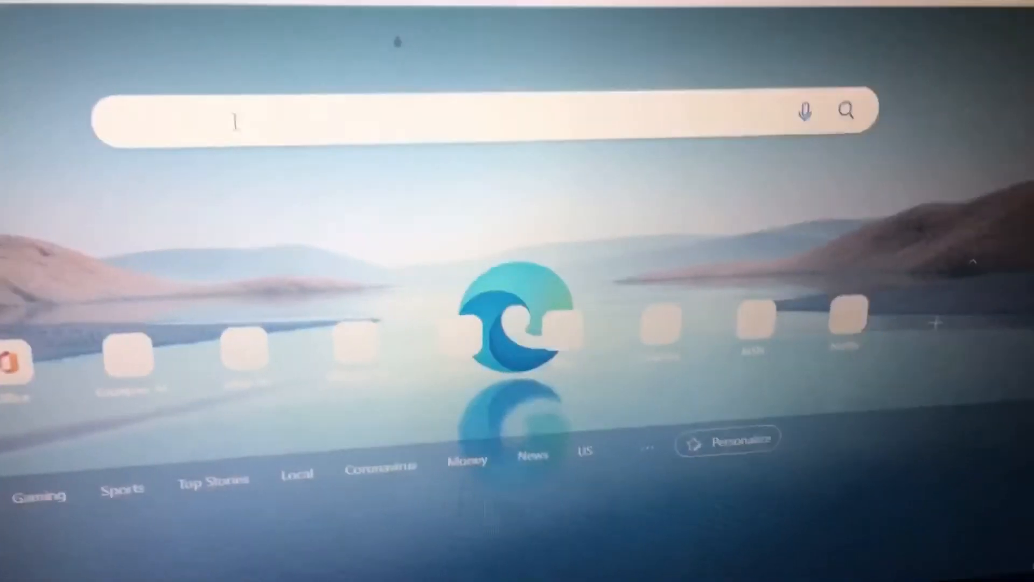
# Search 'goog' in a new tab to get Google web results
pyautogui.write('goog')
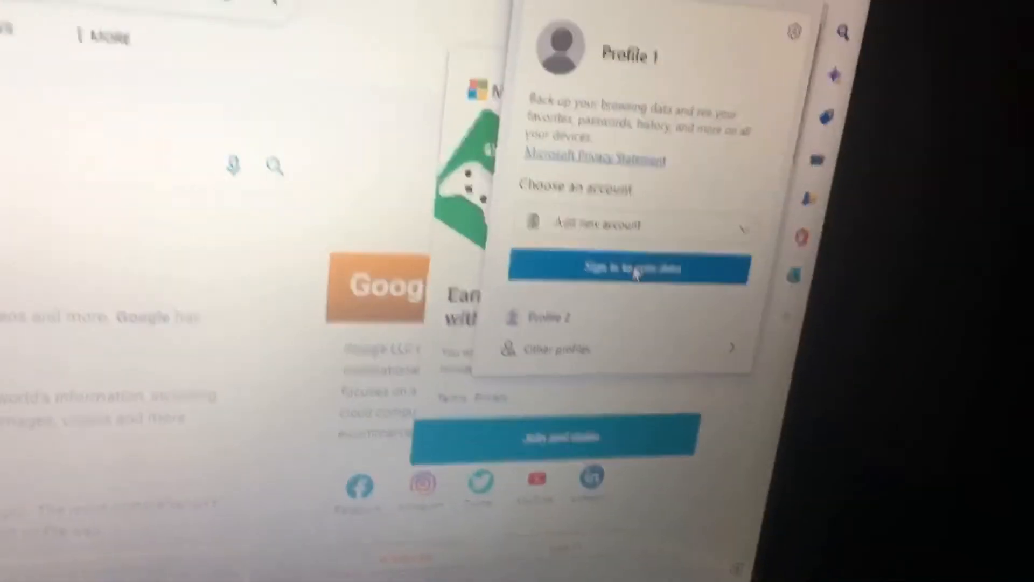
# Retry 'Sign in to sync data', which shows a 'No Network Connection' error
pyautogui.click(628, 268)
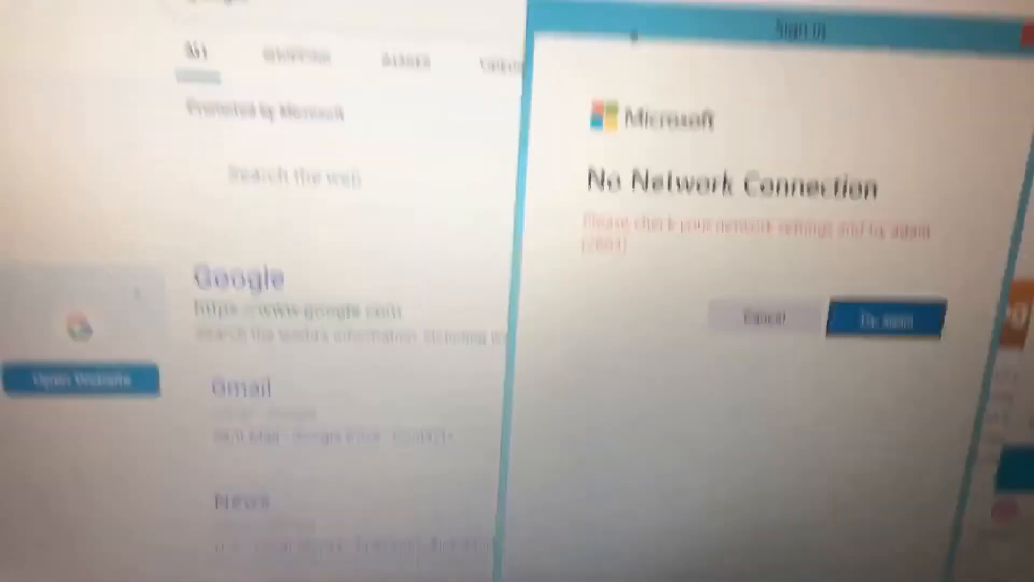